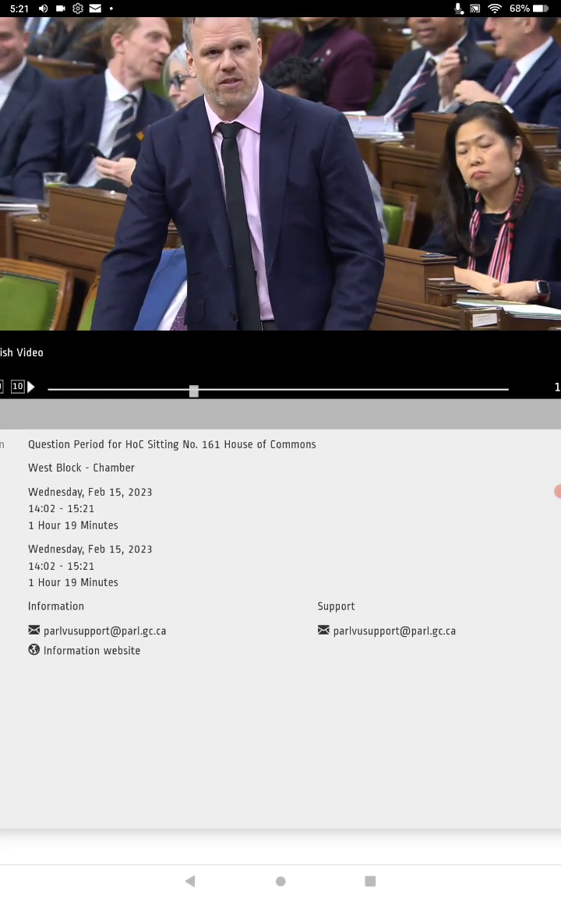
- Reveal the pause and seek controls over the playing February 15, 2023 Question Period video
left_click(286, 346)
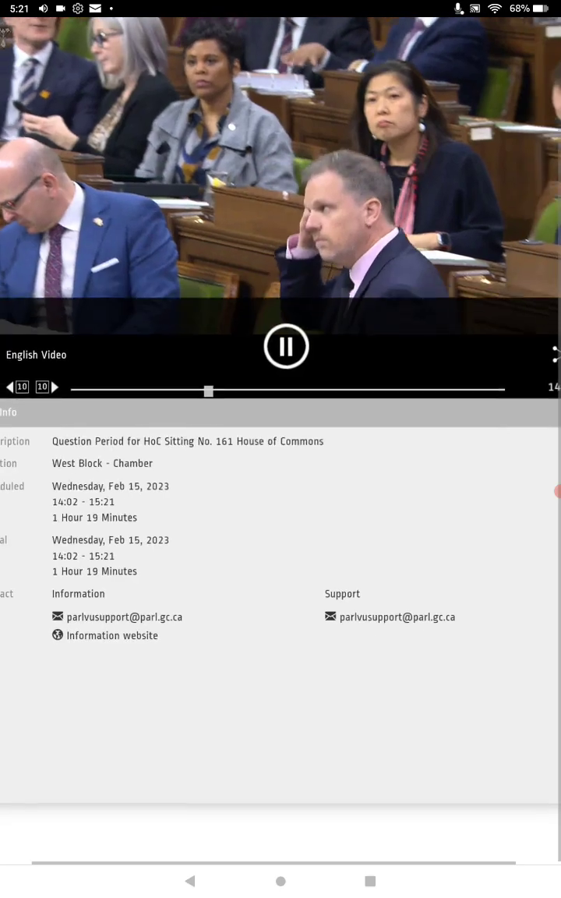